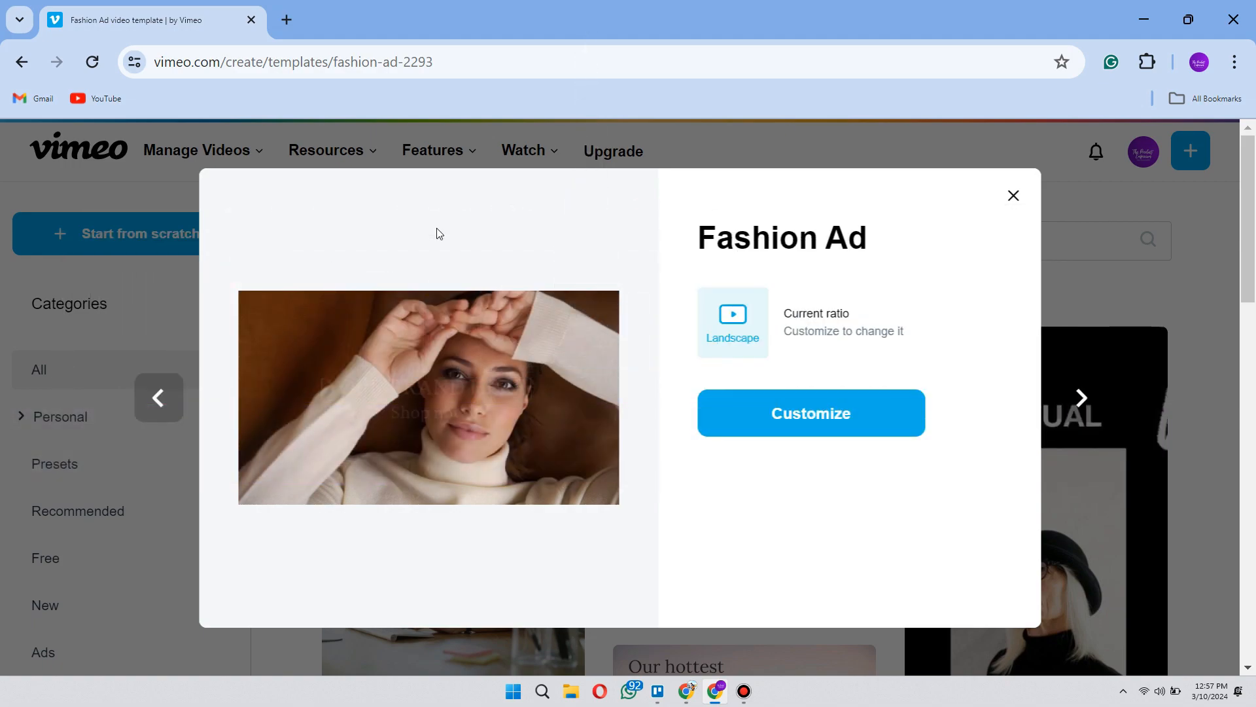
# Play the Fashion Ad template preview and bring up the page's context menu.
pyautogui.click(428, 397)
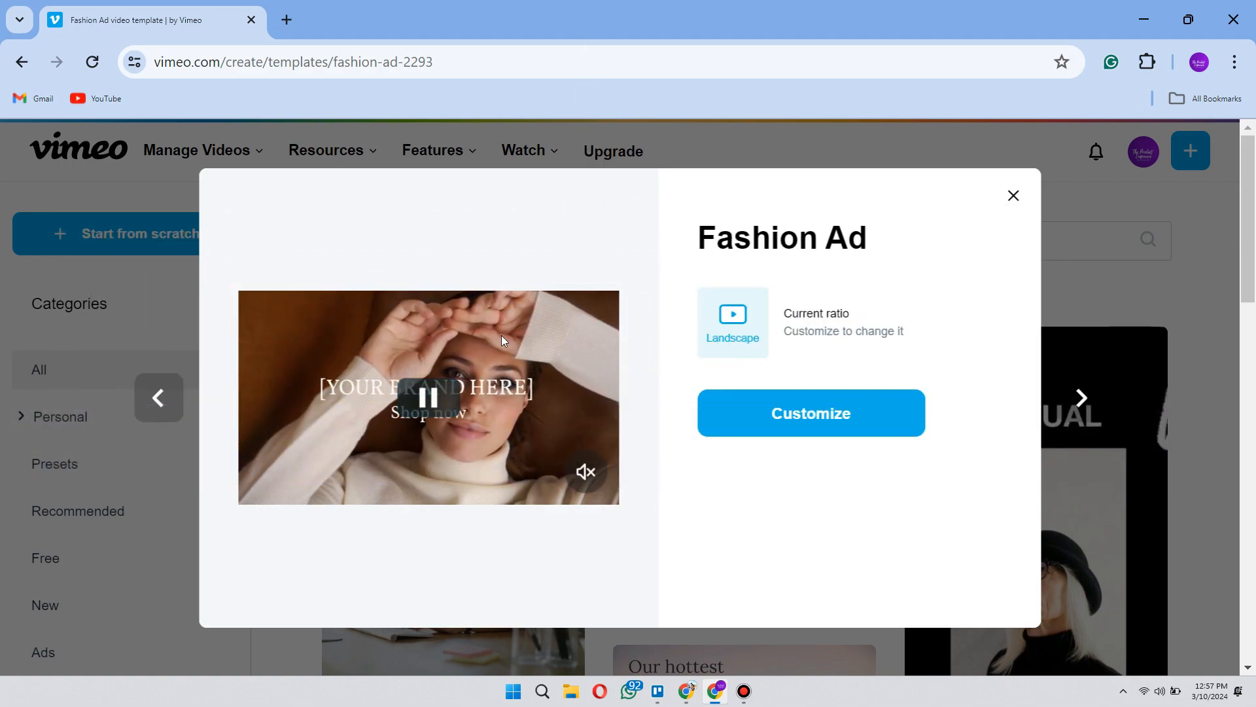
pyautogui.moveTo(403, 346)
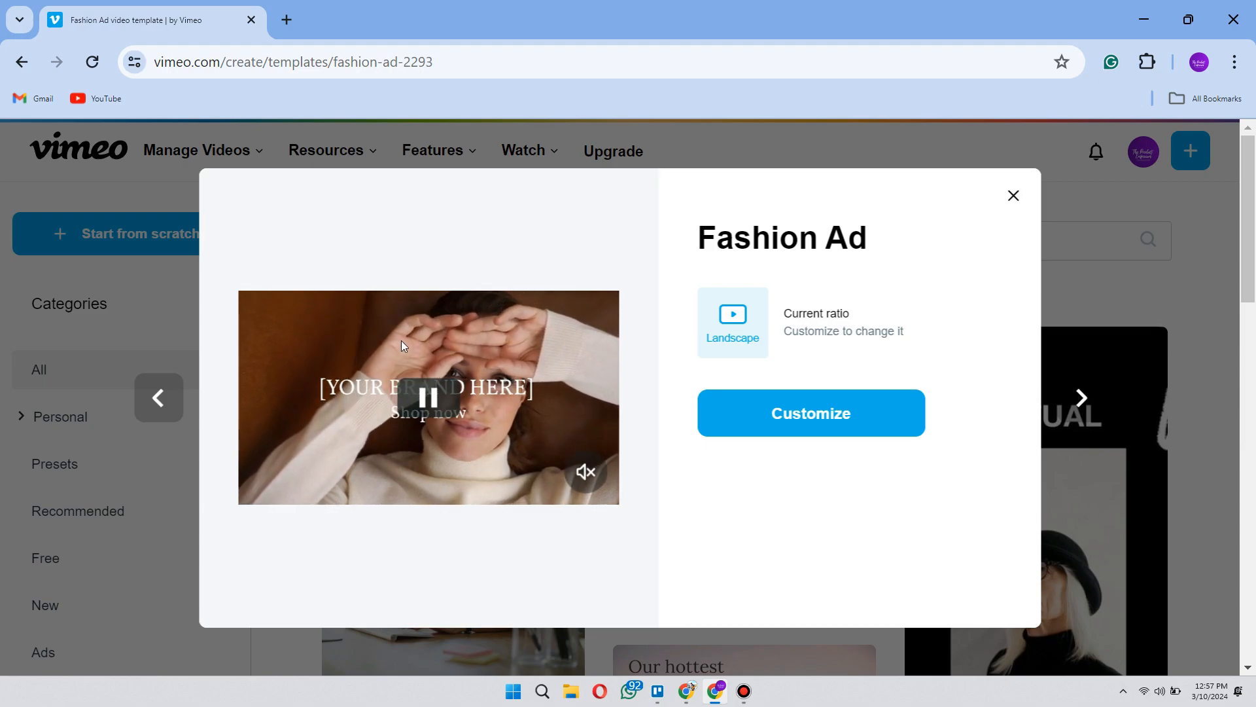
pyautogui.click(428, 397)
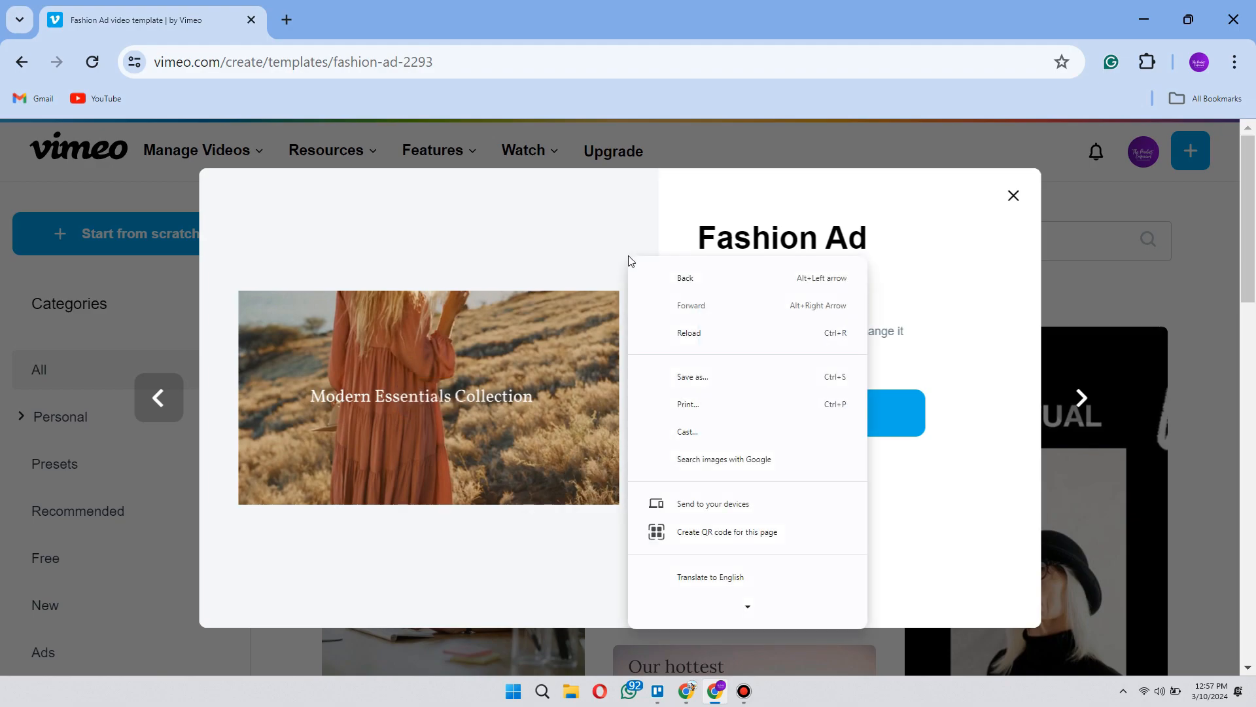
# Dismiss the context menu, replay the Fashion Ad preview, and reopen the context menu.
pyautogui.click(693, 377)
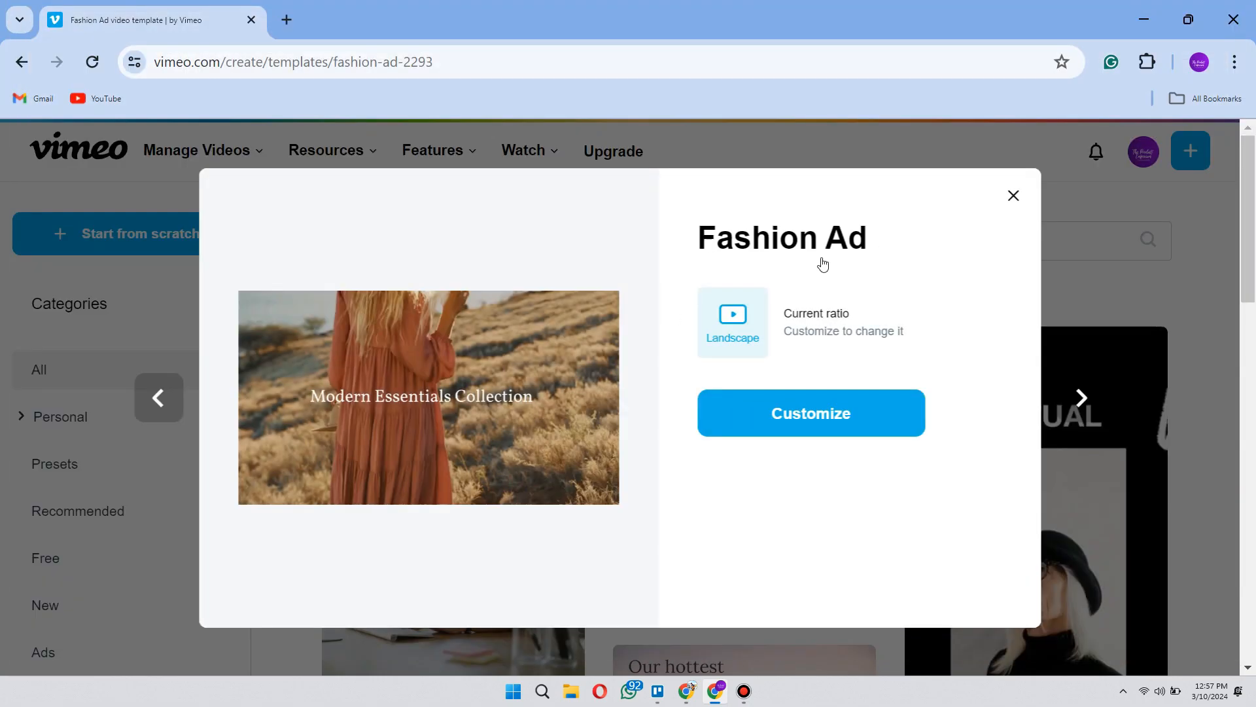
pyautogui.click(428, 396)
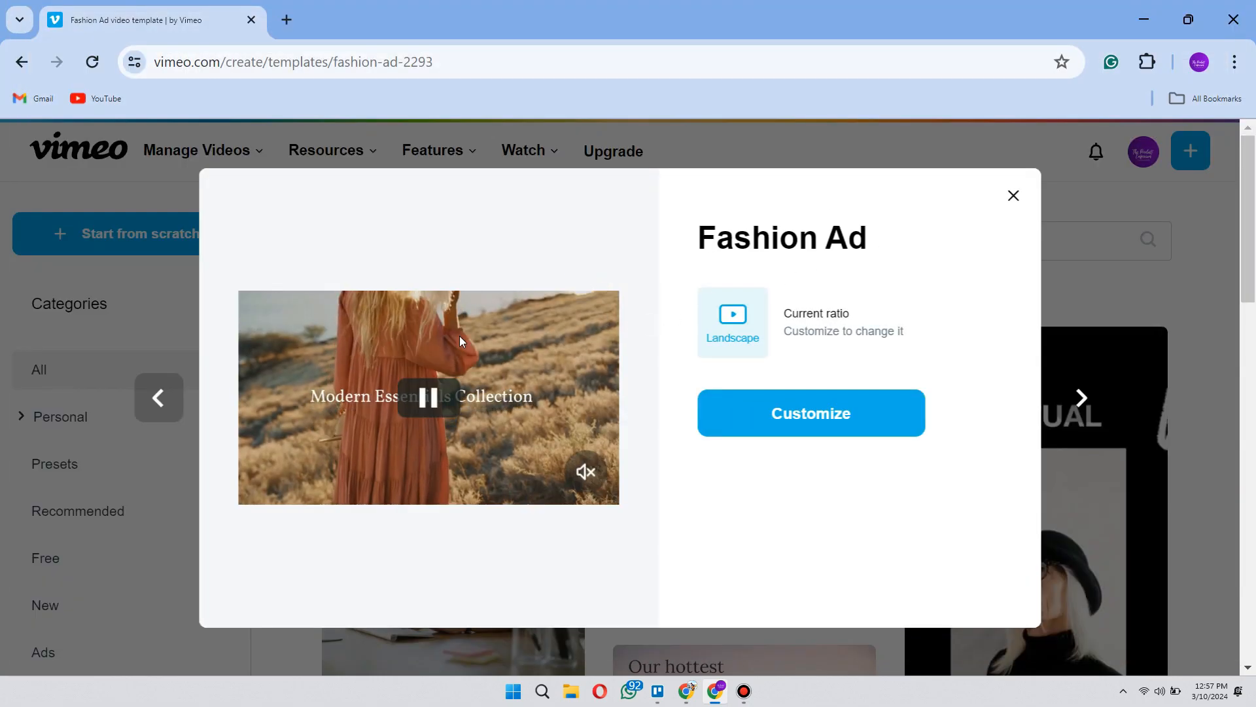
pyautogui.click(428, 397)
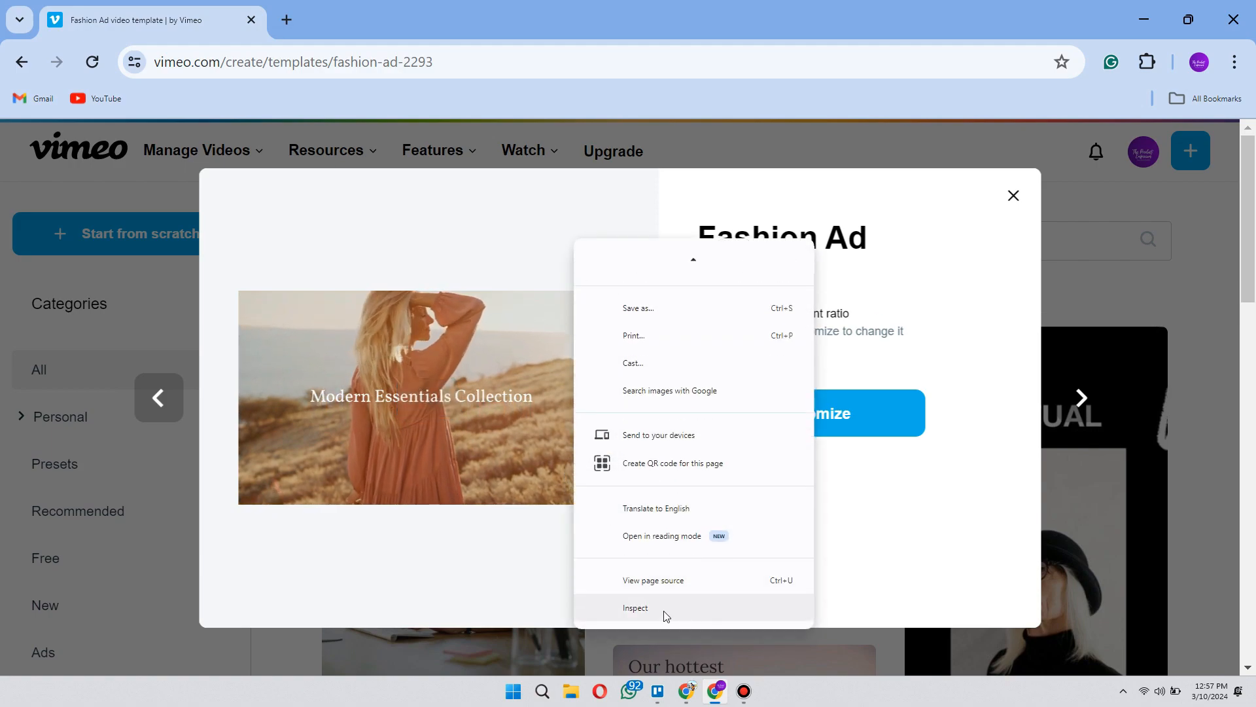
# Inspect the page, filter the Network panel to Media requests, and reload the Vimeo page.
pyautogui.click(635, 607)
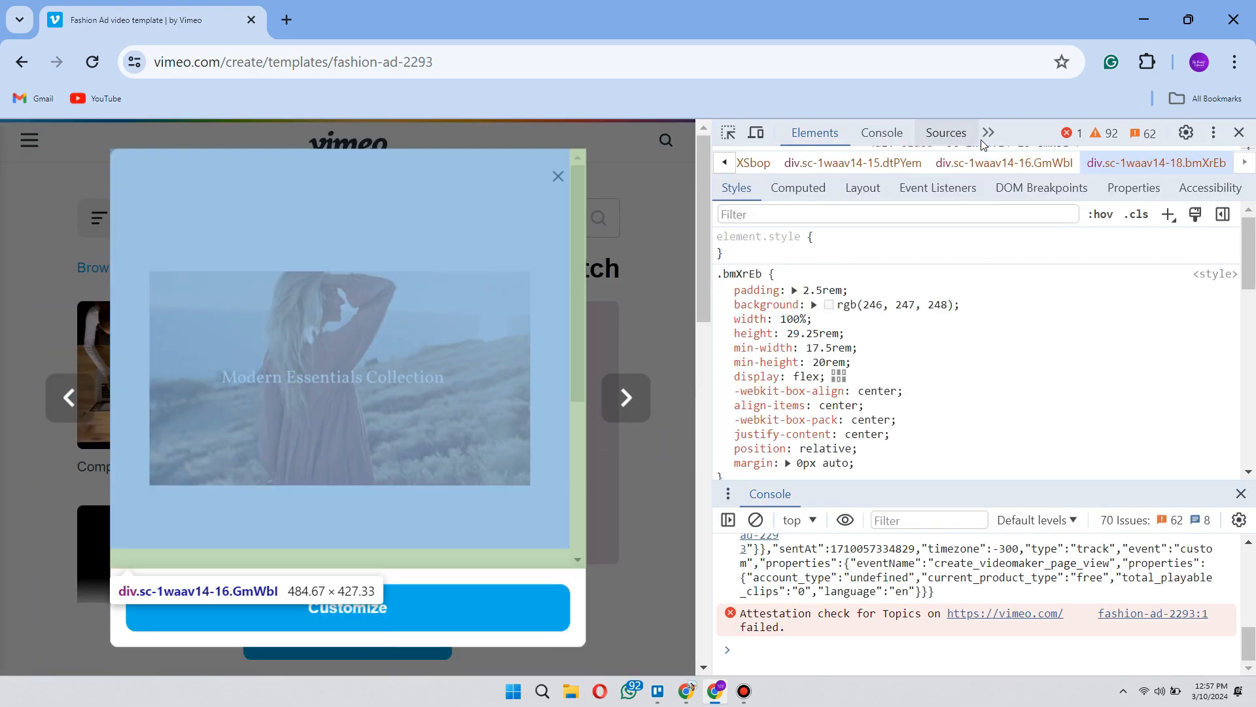
pyautogui.click(948, 132)
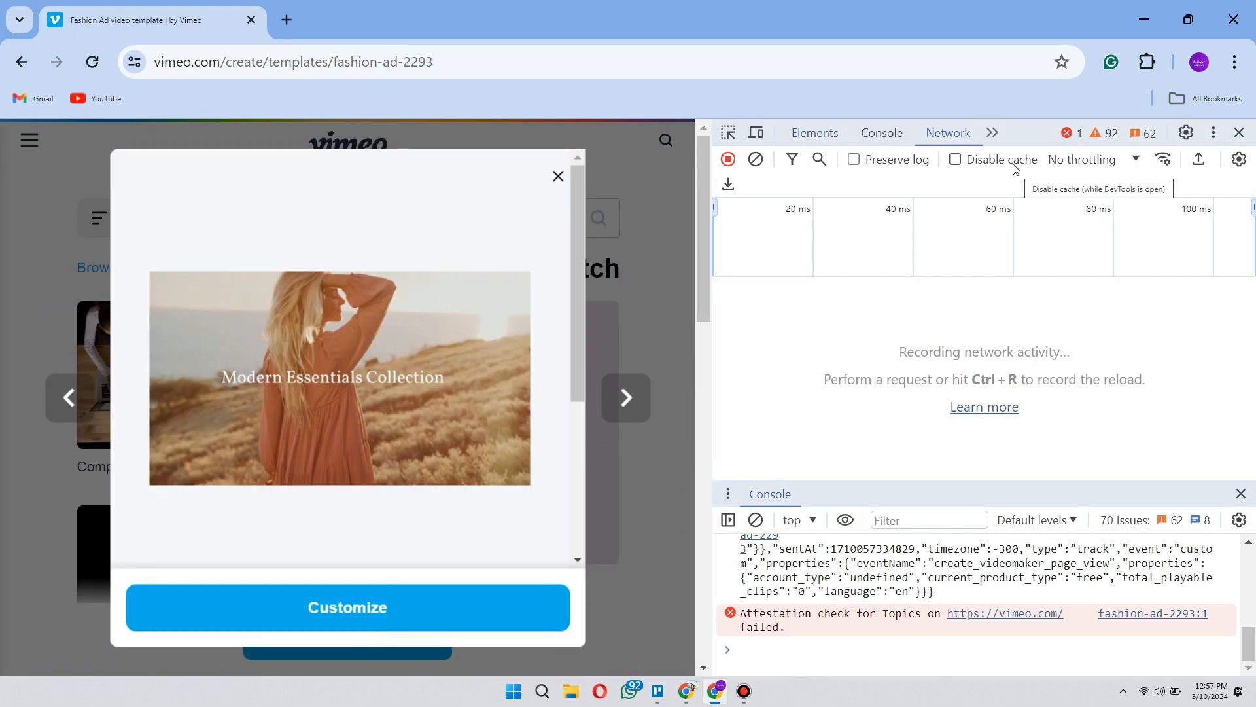
pyautogui.click(791, 158)
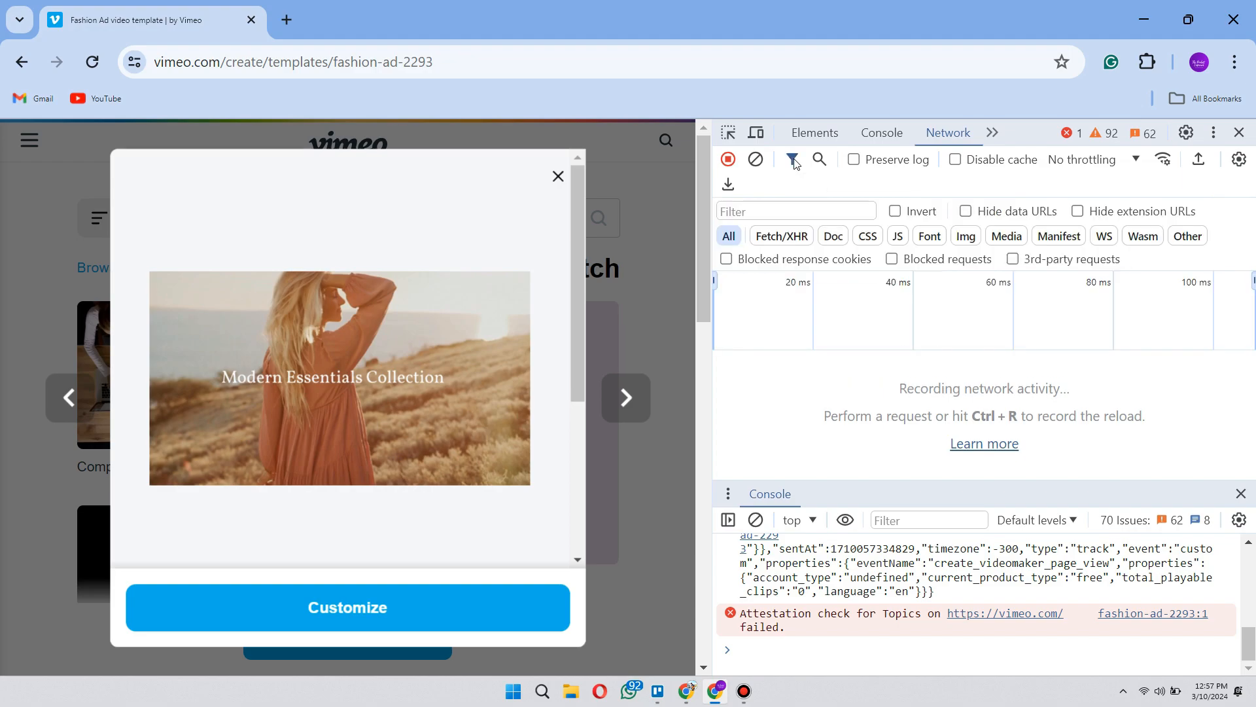
pyautogui.click(339, 377)
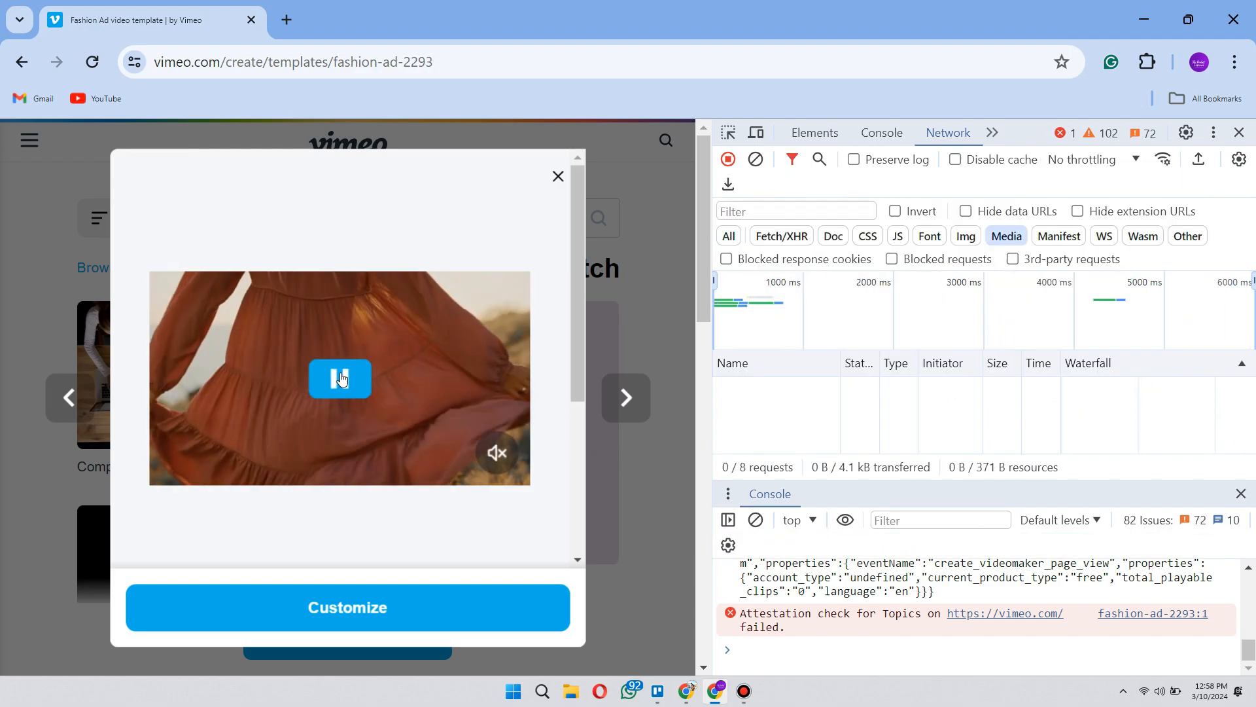
pyautogui.click(347, 607)
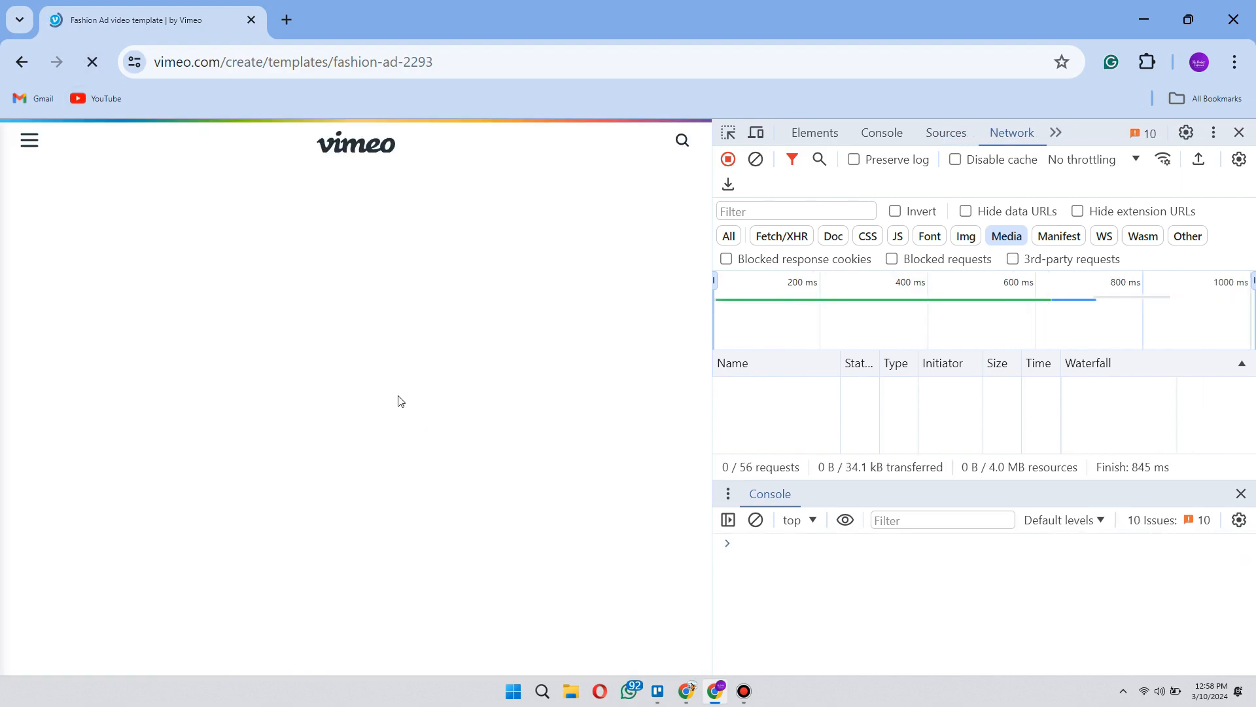